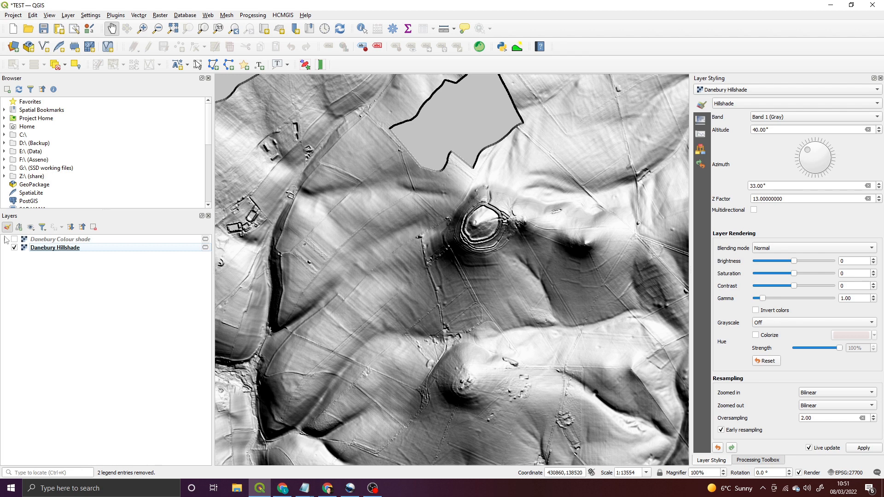
Step: Show the Danebury Colour shade layer again and pan the hillfort to the map centre
{"action": "left_click", "coordinate": [14, 239]}
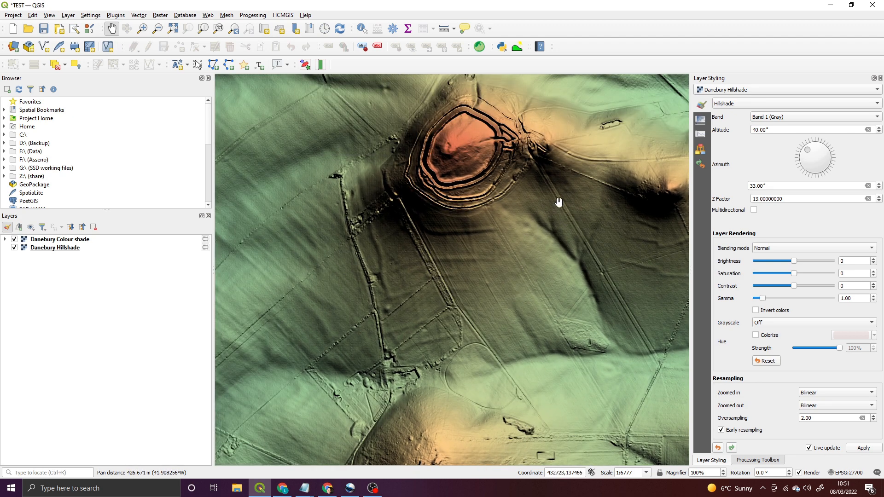
{"action": "left_click_drag", "start_coordinate": [558, 201], "coordinate": [414, 231]}
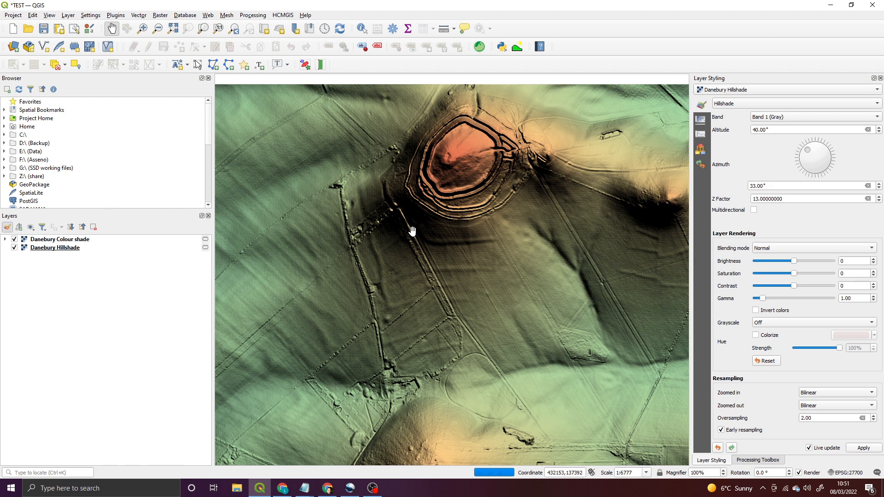
{"action": "mouse_move", "coordinate": [427, 236]}
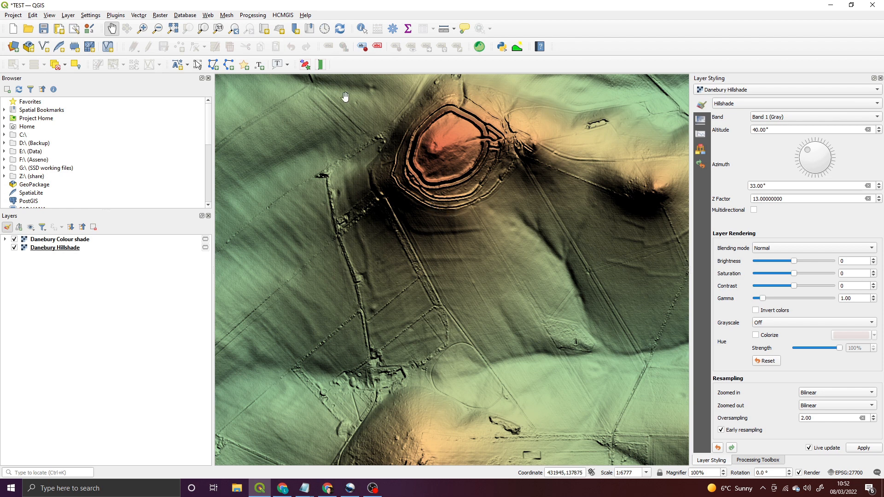
{"action": "left_click_drag", "start_coordinate": [345, 97], "coordinate": [243, 82]}
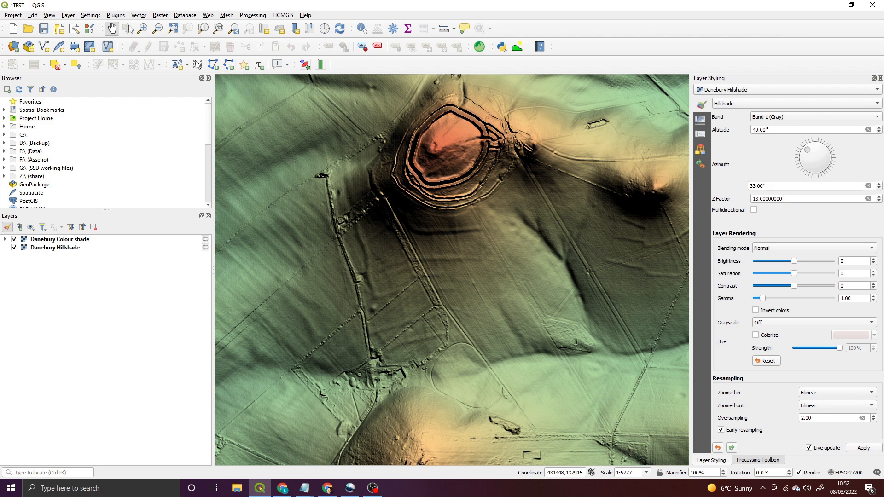
{"action": "left_click", "coordinate": [116, 16]}
{"action": "type", "text": "hcm"}
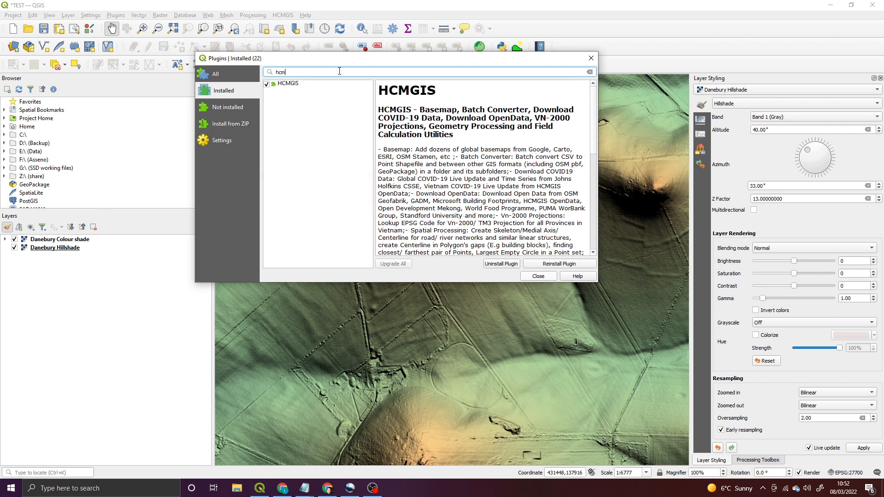
{"action": "type", "text": "gis"}
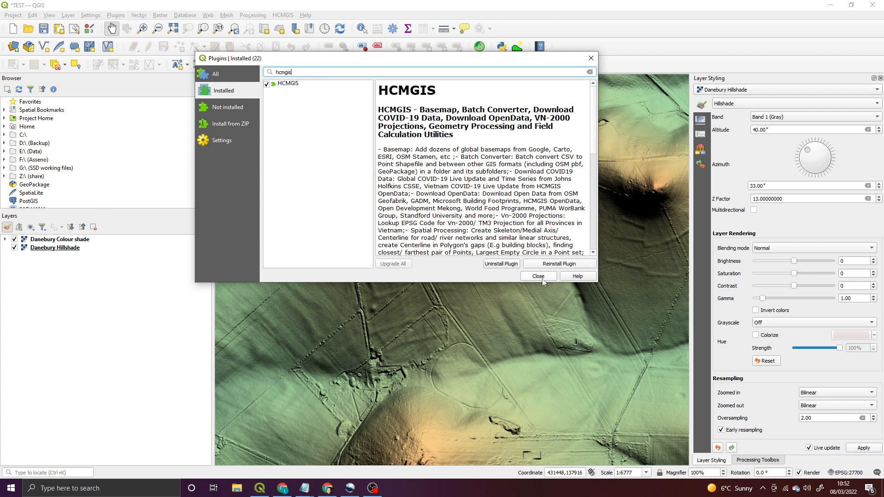
{"action": "left_click", "coordinate": [536, 276]}
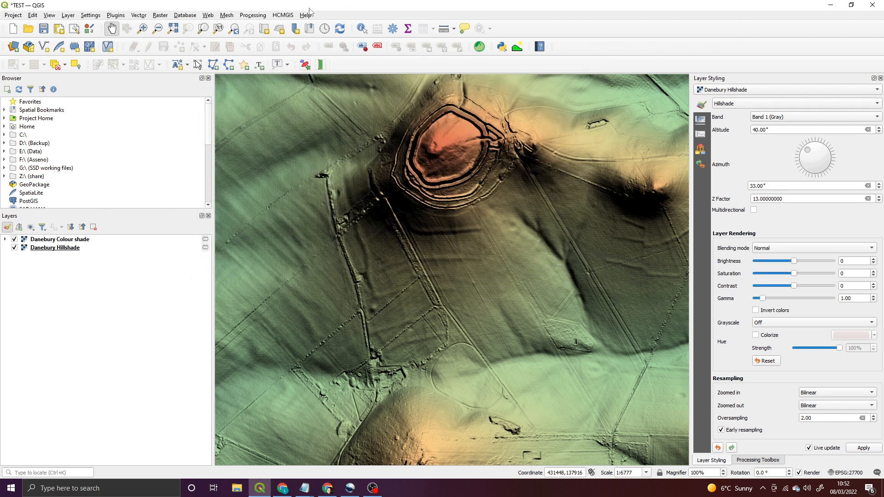
Step: Add the HCMGIS Google Satellite basemap and pan across the fields around the hillfort
{"action": "left_click", "coordinate": [282, 15]}
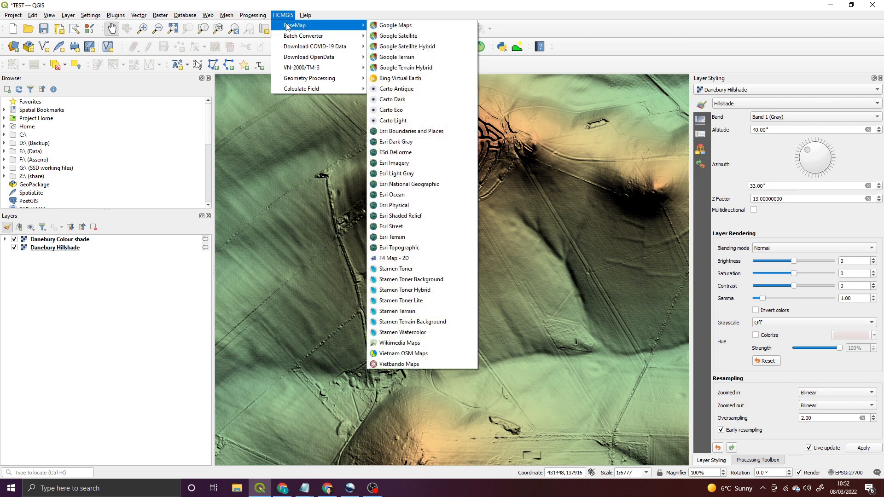
{"action": "mouse_move", "coordinate": [397, 25]}
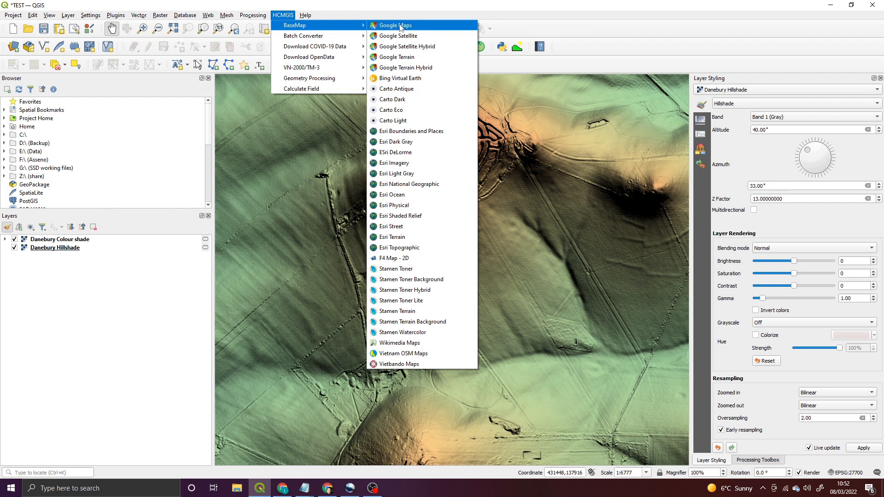
{"action": "mouse_move", "coordinate": [398, 35]}
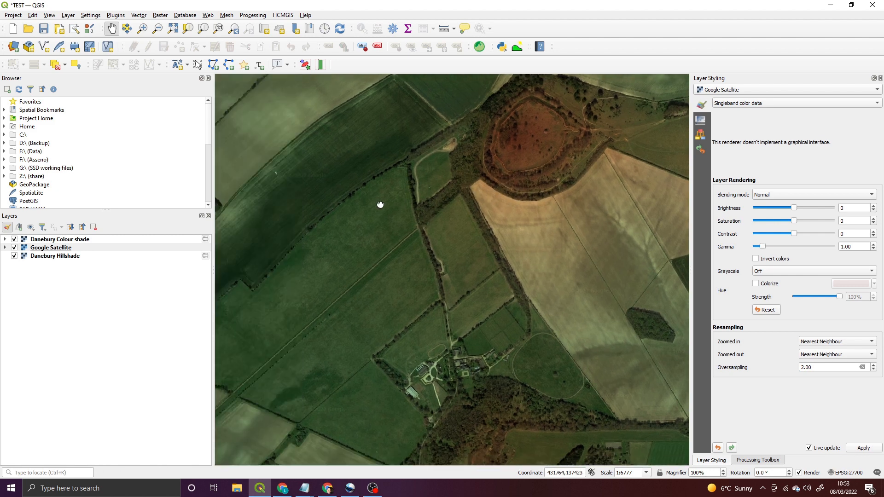
{"action": "left_click_drag", "start_coordinate": [379, 204], "coordinate": [485, 190]}
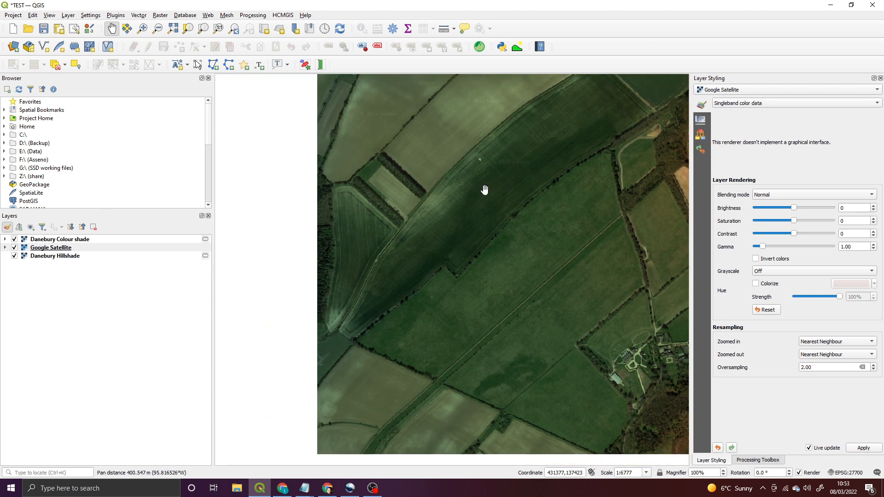
{"action": "left_click_drag", "start_coordinate": [485, 189], "coordinate": [534, 183]}
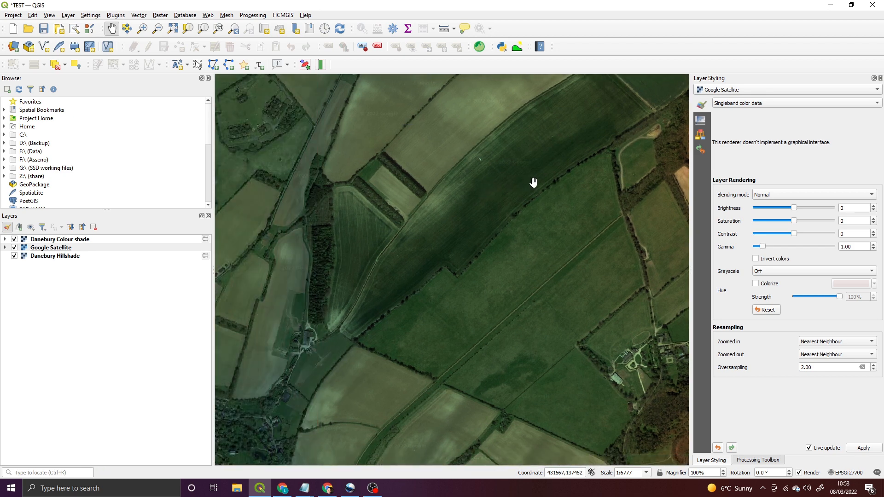
{"action": "left_click_drag", "start_coordinate": [534, 183], "coordinate": [578, 164]}
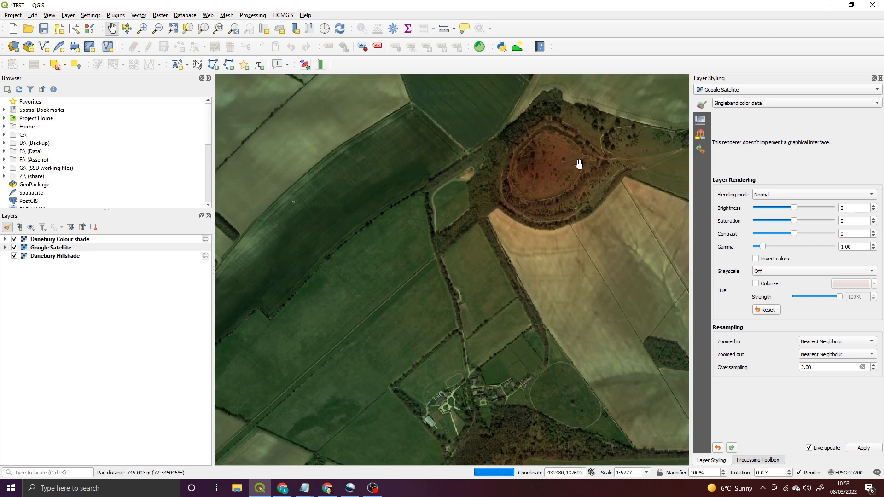
{"action": "left_click_drag", "start_coordinate": [579, 163], "coordinate": [489, 188]}
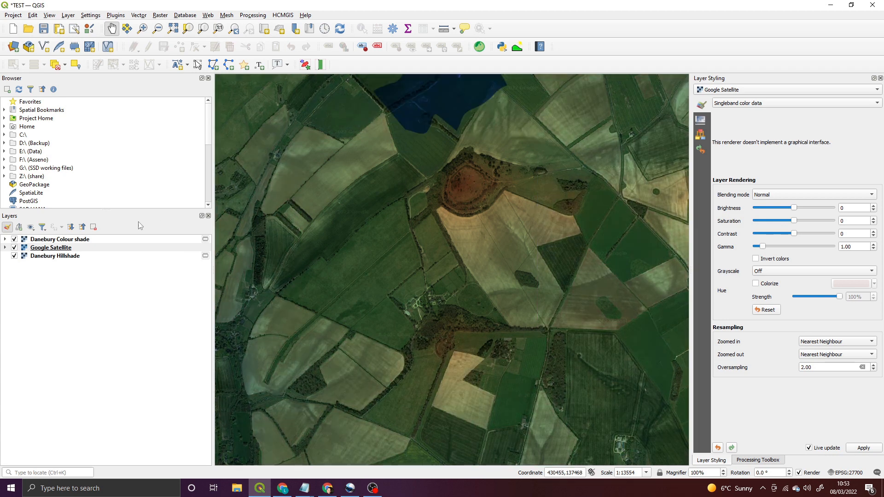
Step: Move Google Satellite above the colour shade and hillshade layers
{"action": "left_click", "coordinate": [50, 247]}
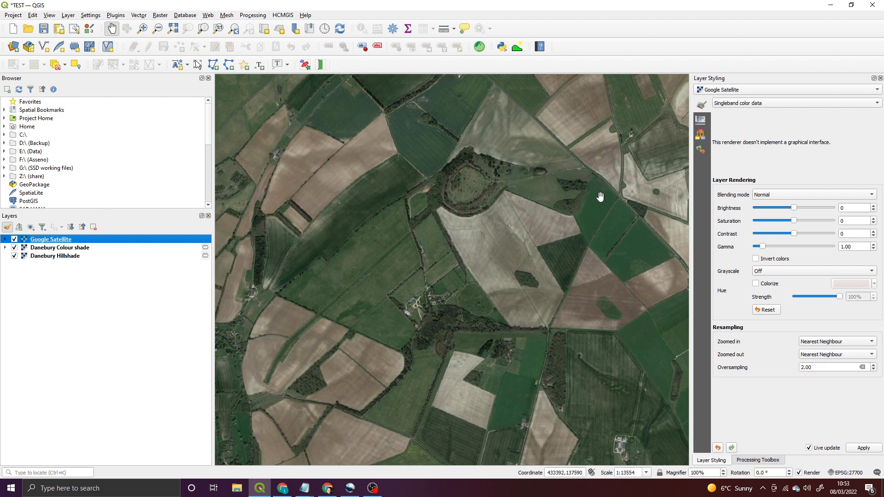
{"action": "left_click", "coordinate": [813, 194]}
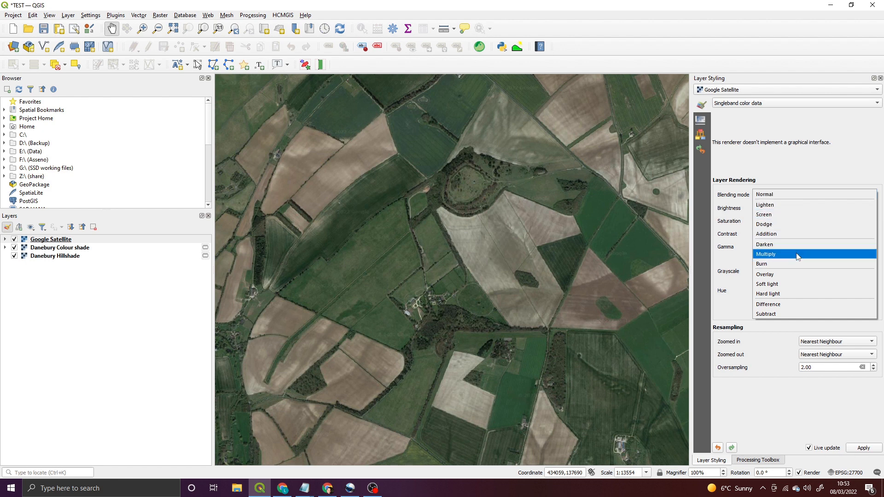
Step: Set Google Satellite to Multiply blending and raise its brightness to 80
{"action": "left_click", "coordinate": [766, 254]}
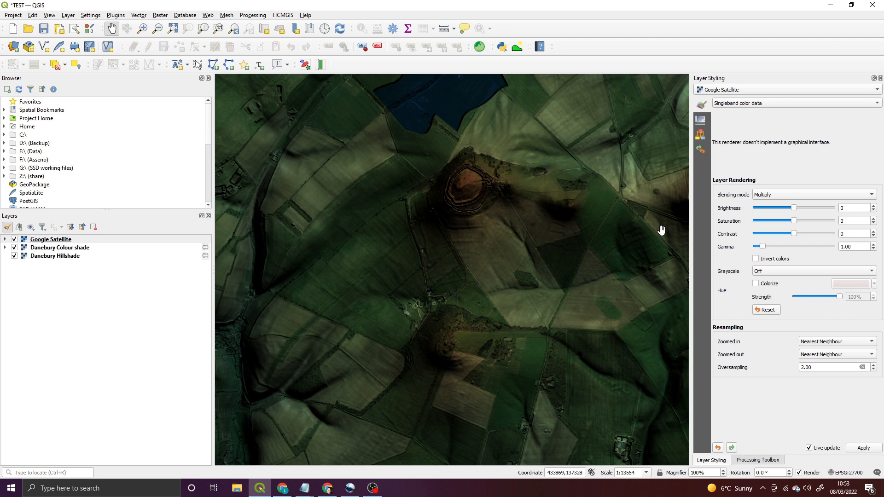
{"action": "mouse_move", "coordinate": [495, 146]}
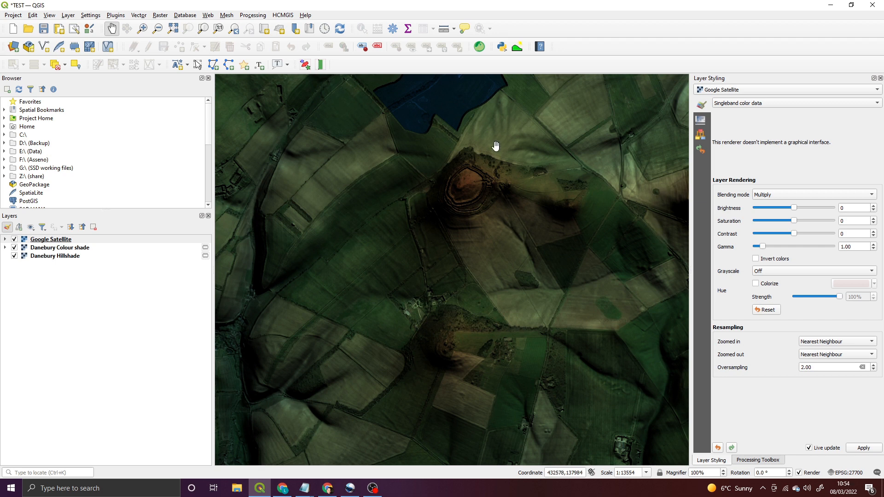
{"action": "left_click_drag", "start_coordinate": [777, 208], "coordinate": [805, 208]}
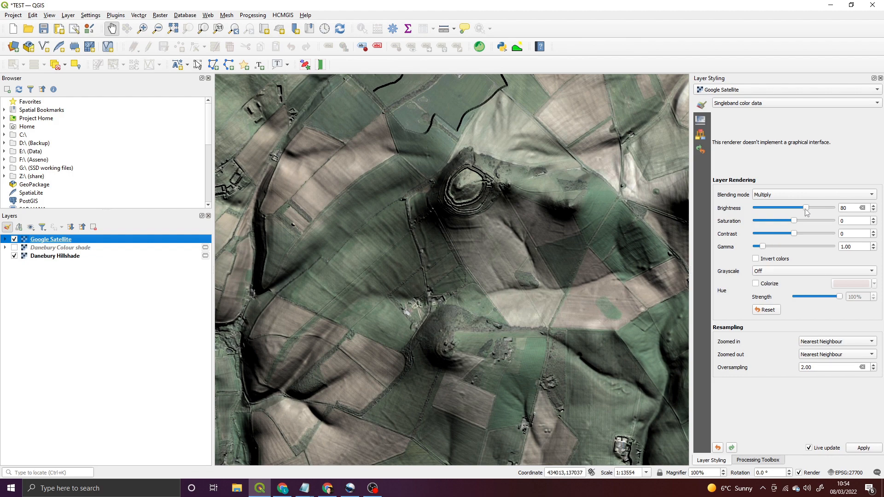
Step: Lower the satellite brightness to 65 and try the Overlay blending mode
{"action": "left_click_drag", "start_coordinate": [806, 208], "coordinate": [802, 208]}
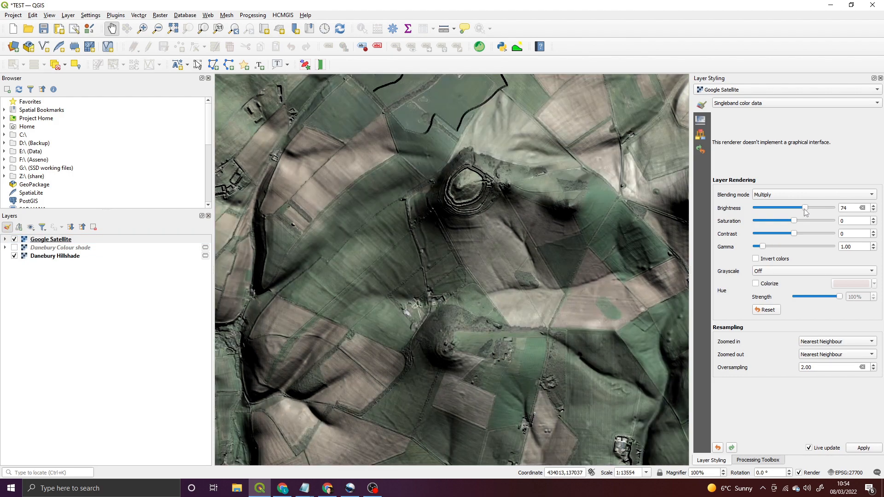
{"action": "left_click_drag", "start_coordinate": [805, 208], "coordinate": [804, 208]}
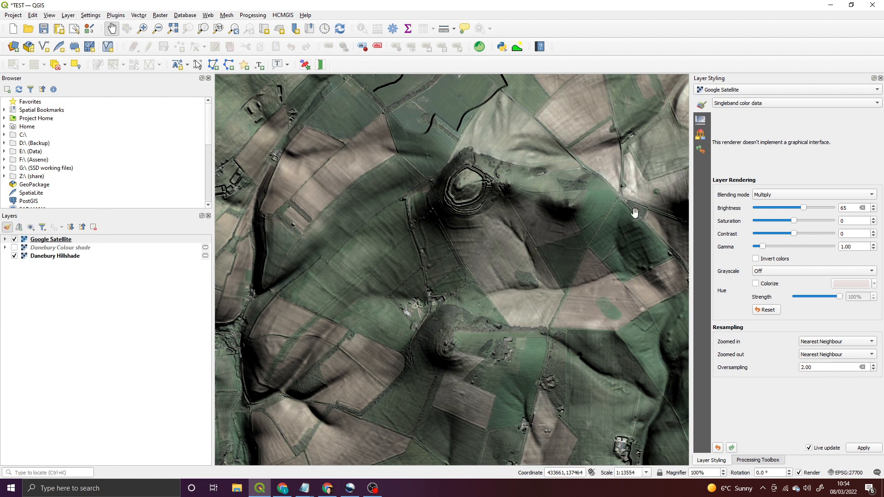
{"action": "mouse_move", "coordinate": [507, 276]}
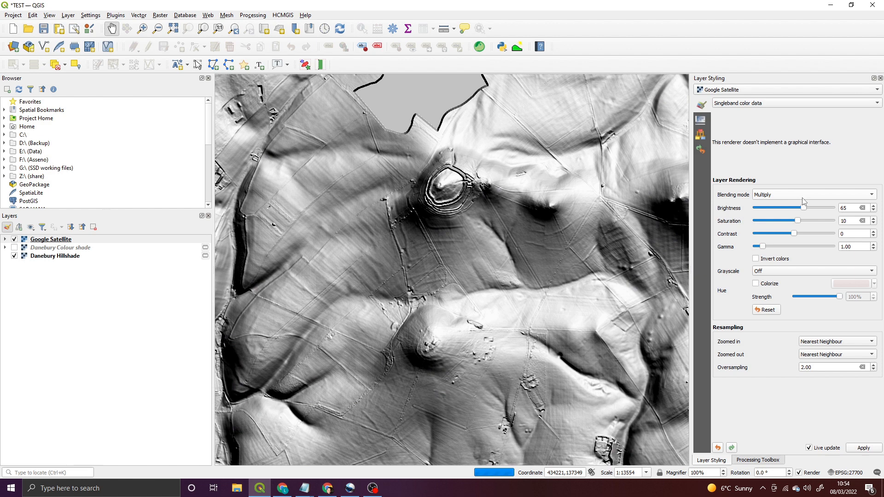
{"action": "left_click", "coordinate": [812, 194]}
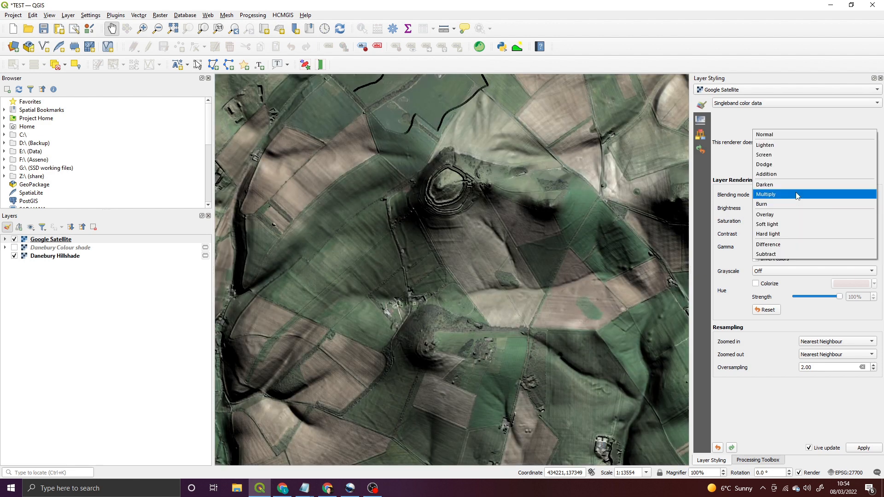
{"action": "left_click", "coordinate": [764, 215]}
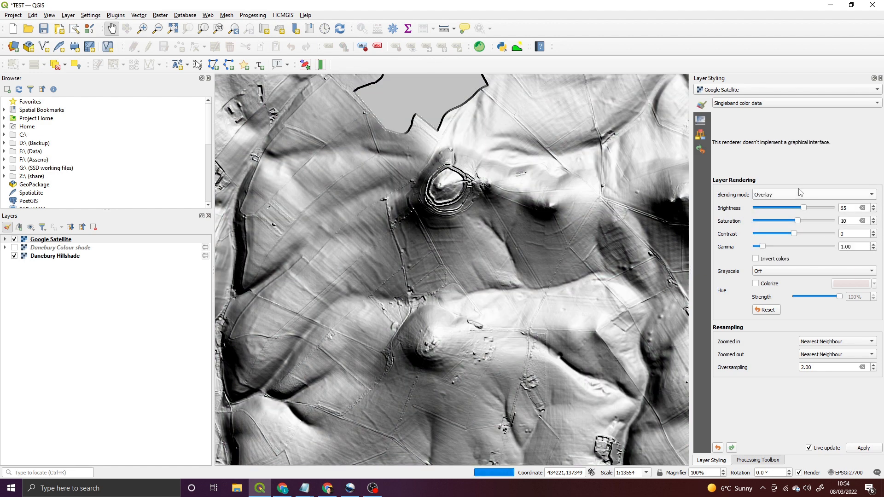
Step: Return the satellite to Multiply blending and raise its saturation to 18
{"action": "left_click", "coordinate": [812, 194]}
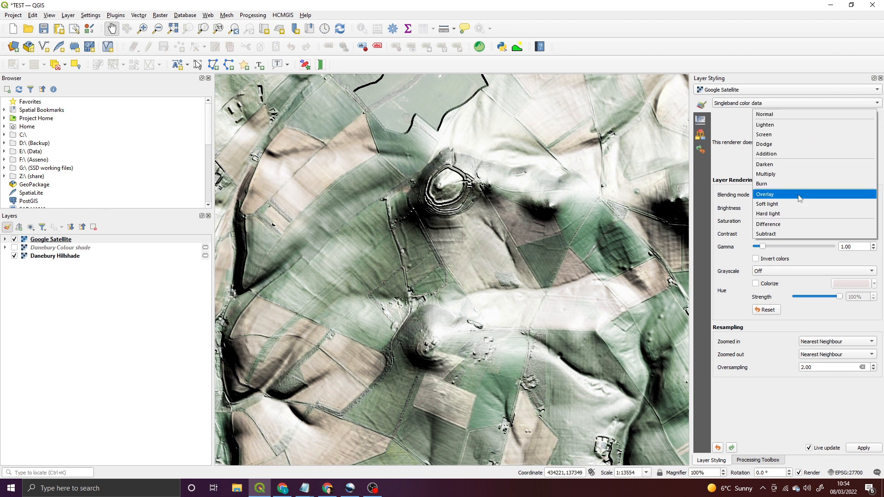
{"action": "left_click", "coordinate": [765, 173]}
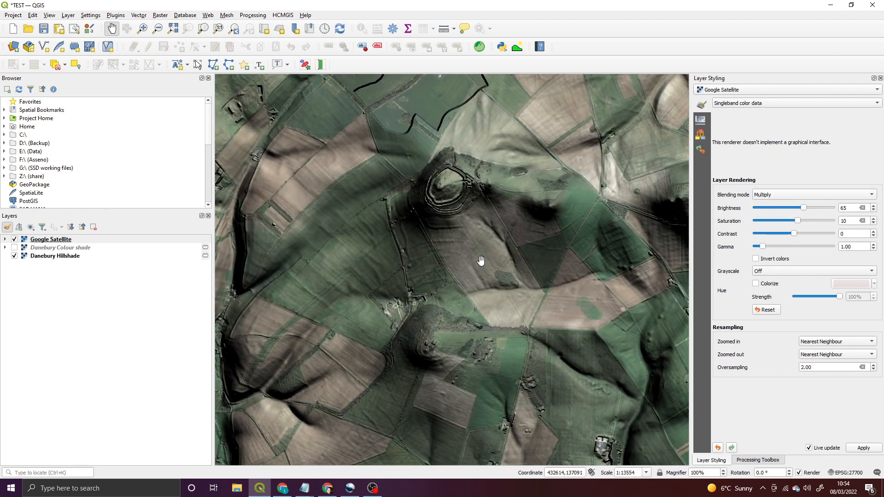
{"action": "left_click_drag", "start_coordinate": [481, 260], "coordinate": [477, 248]}
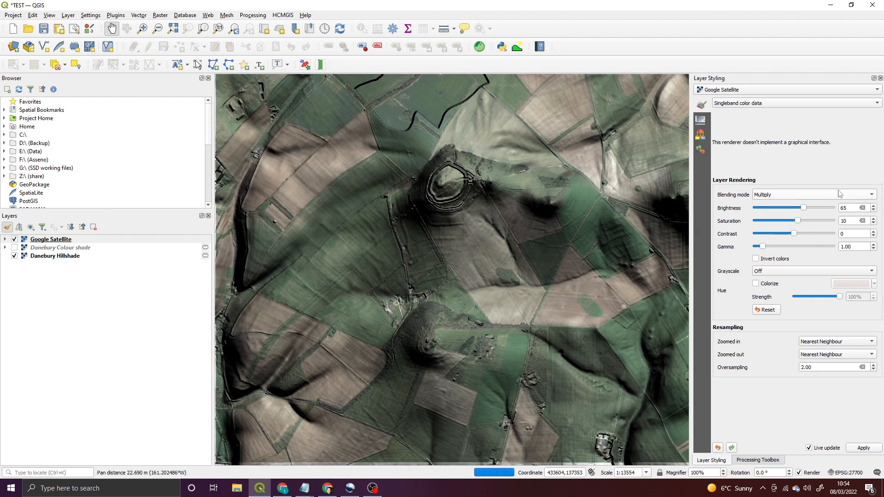
{"action": "left_click_drag", "start_coordinate": [796, 221], "coordinate": [800, 221]}
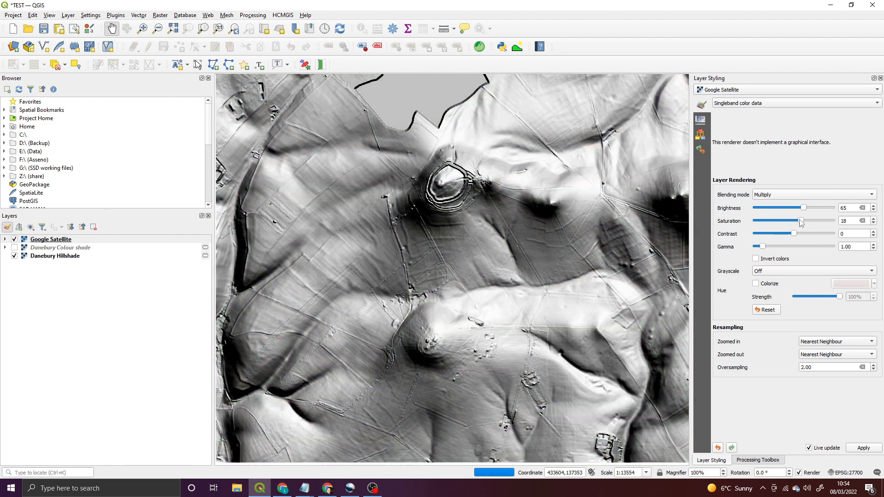